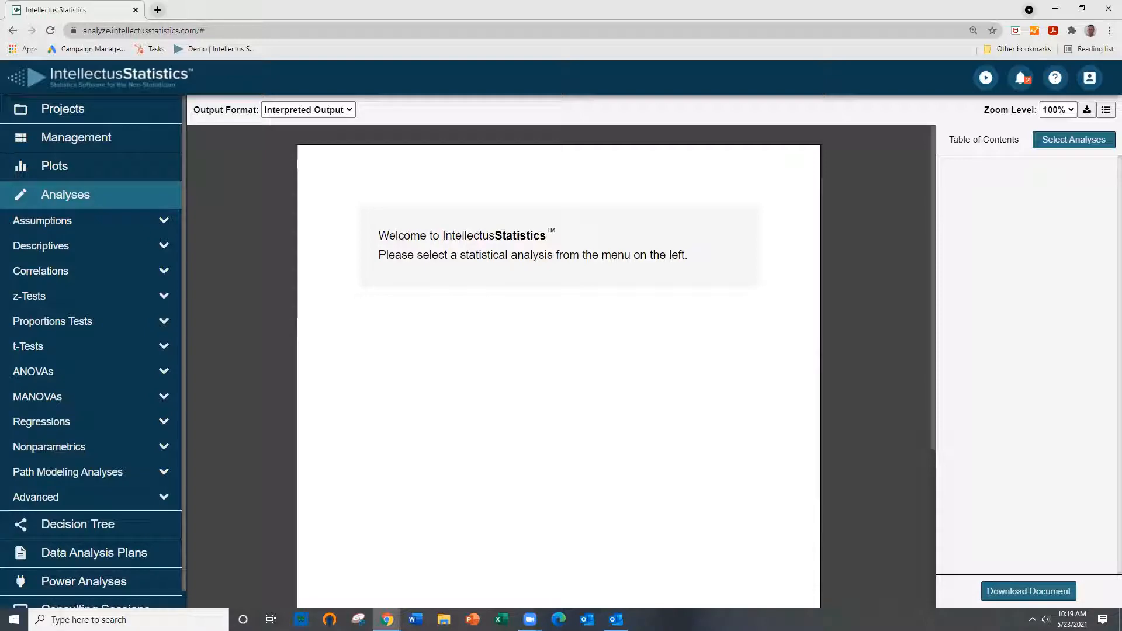
pyautogui.moveTo(76, 138)
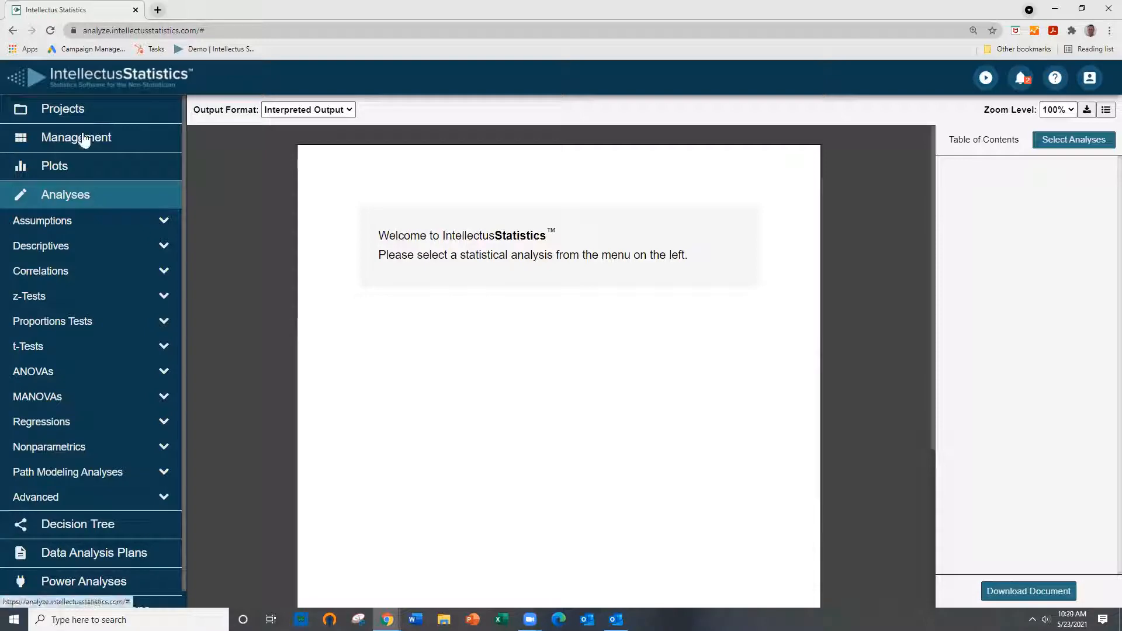
# Check the dataset's variables, then begin a Path Analysis and enter the visual model editor
pyautogui.click(76, 137)
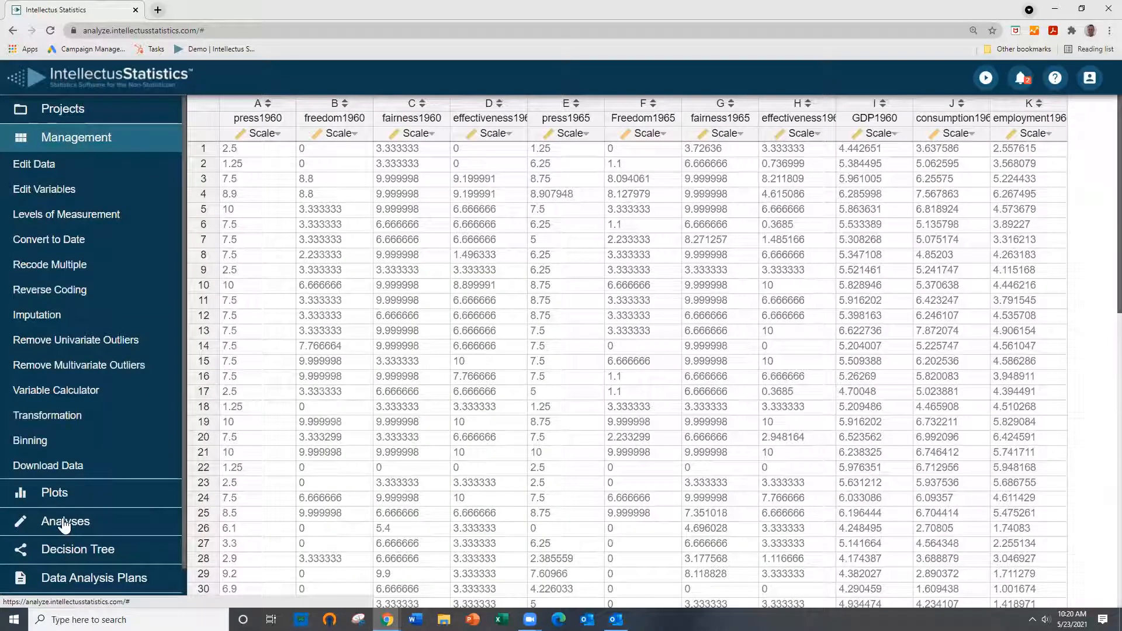
pyautogui.click(65, 521)
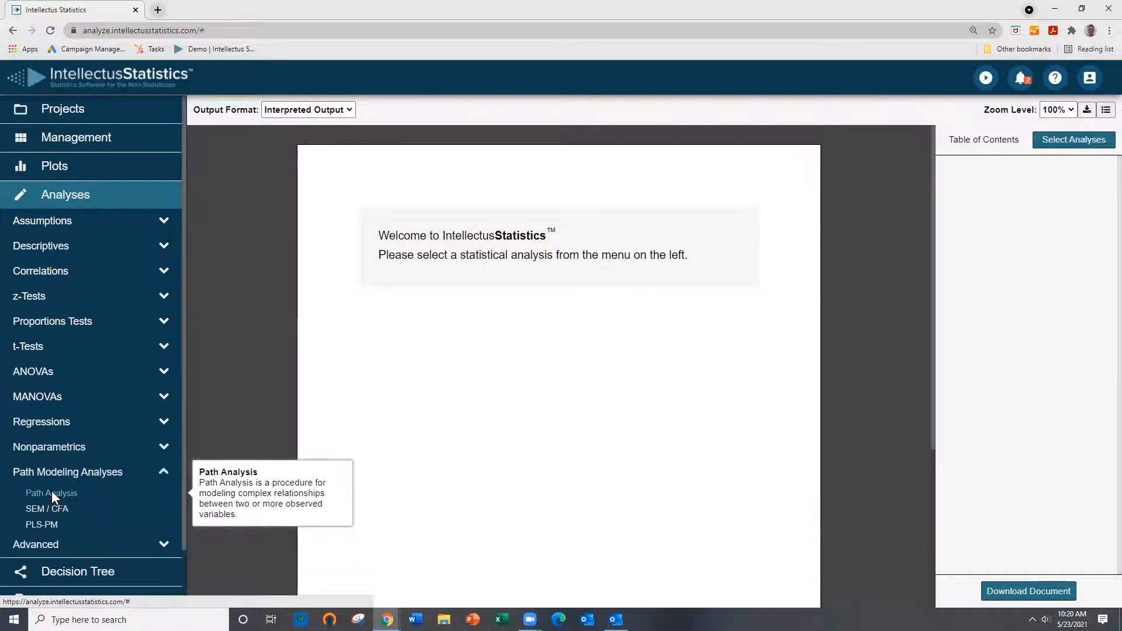
pyautogui.click(50, 492)
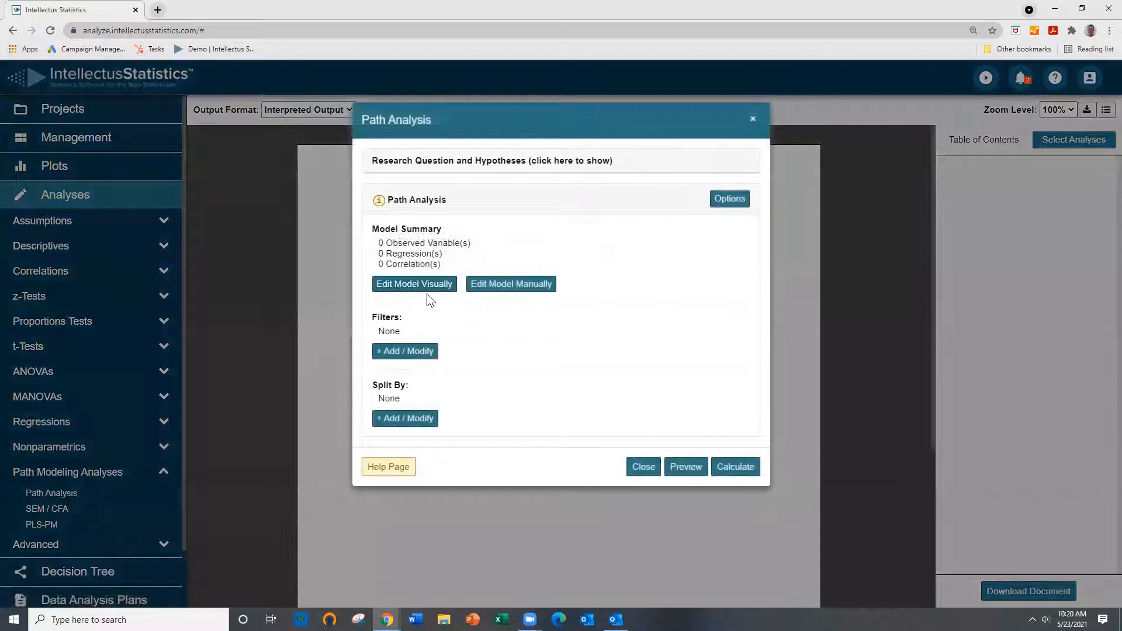
pyautogui.click(414, 283)
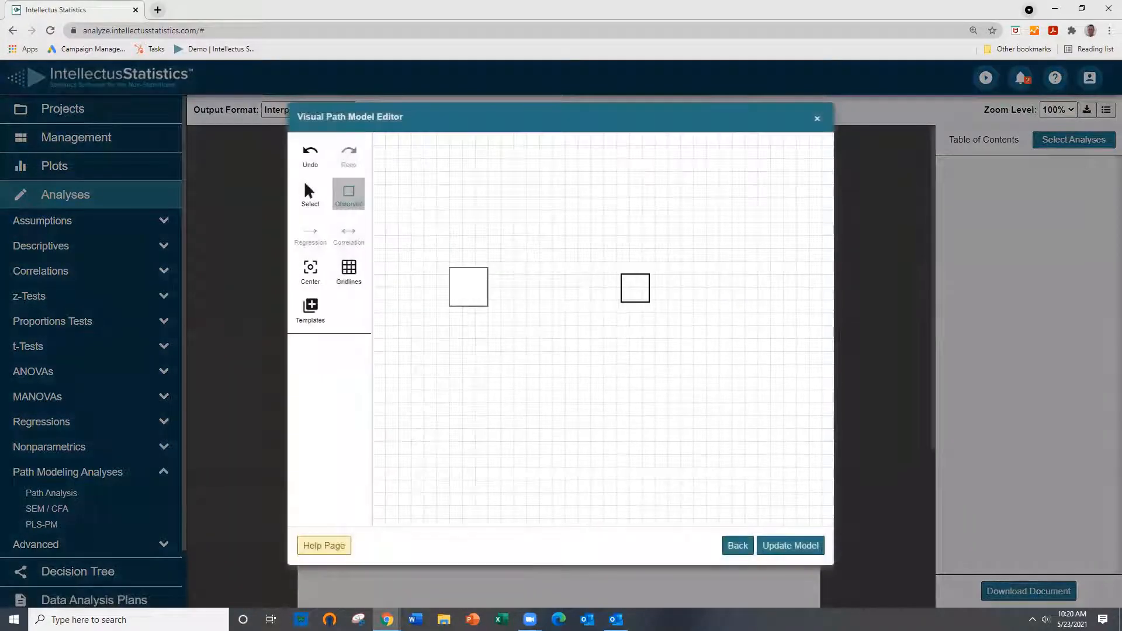
# Assign GDP1960 to the left box and Freedom1965 to the right box
pyautogui.click(309, 193)
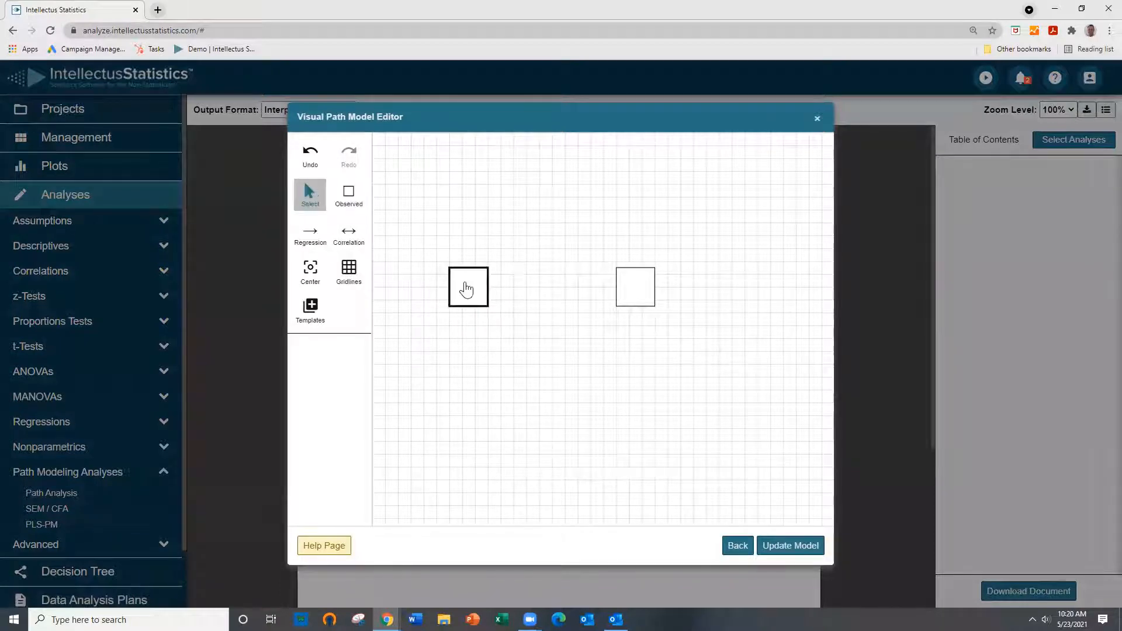
pyautogui.click(467, 286)
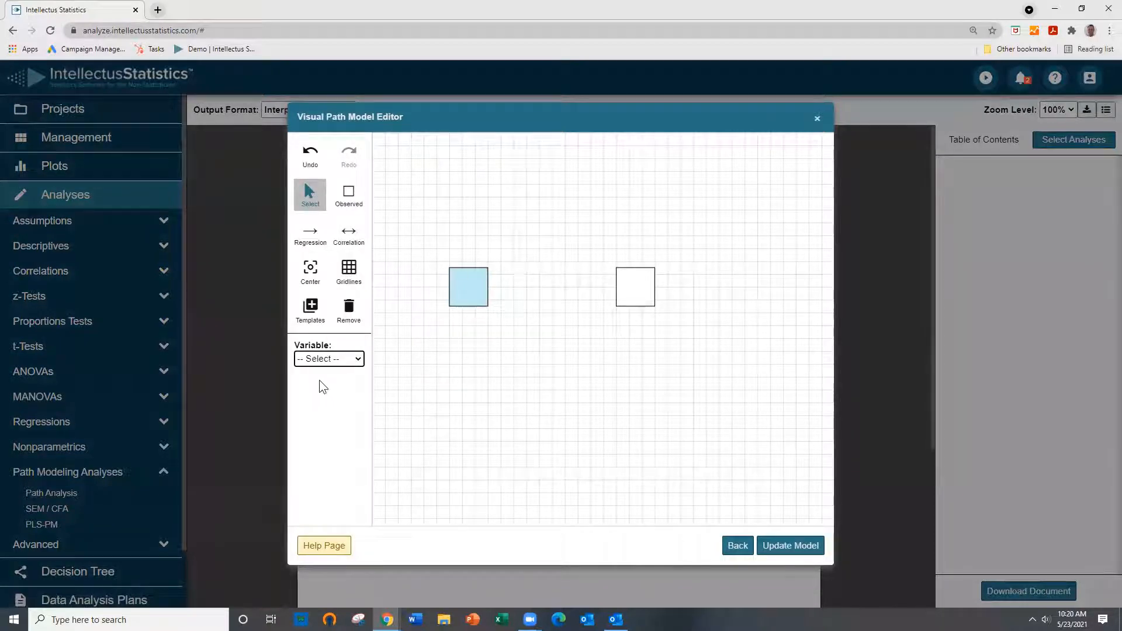
pyautogui.click(329, 358)
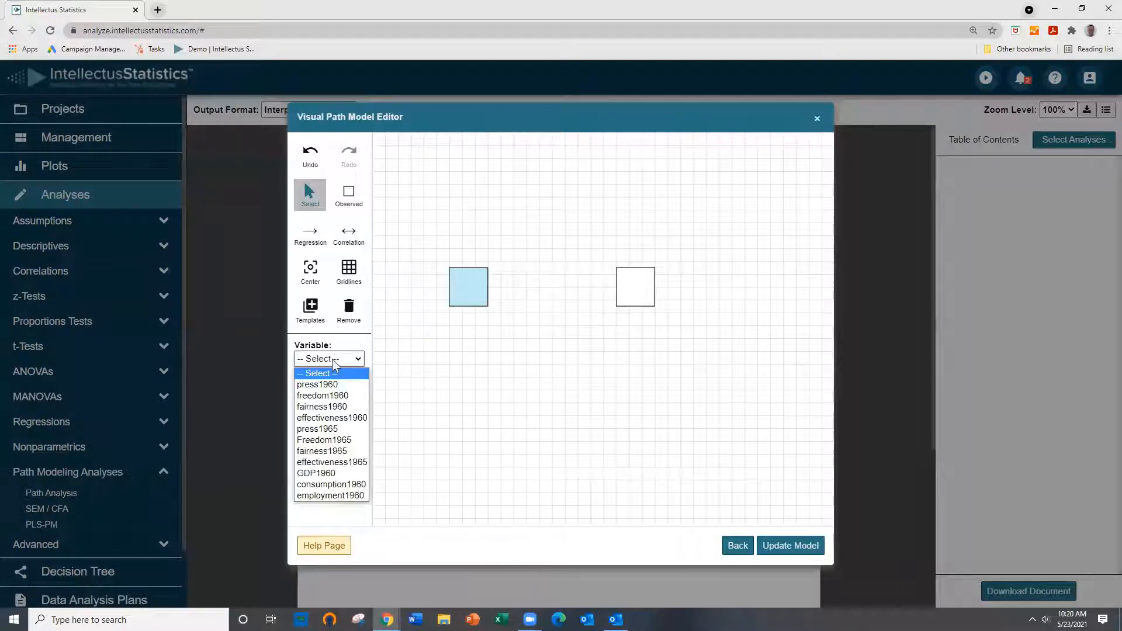
pyautogui.click(316, 474)
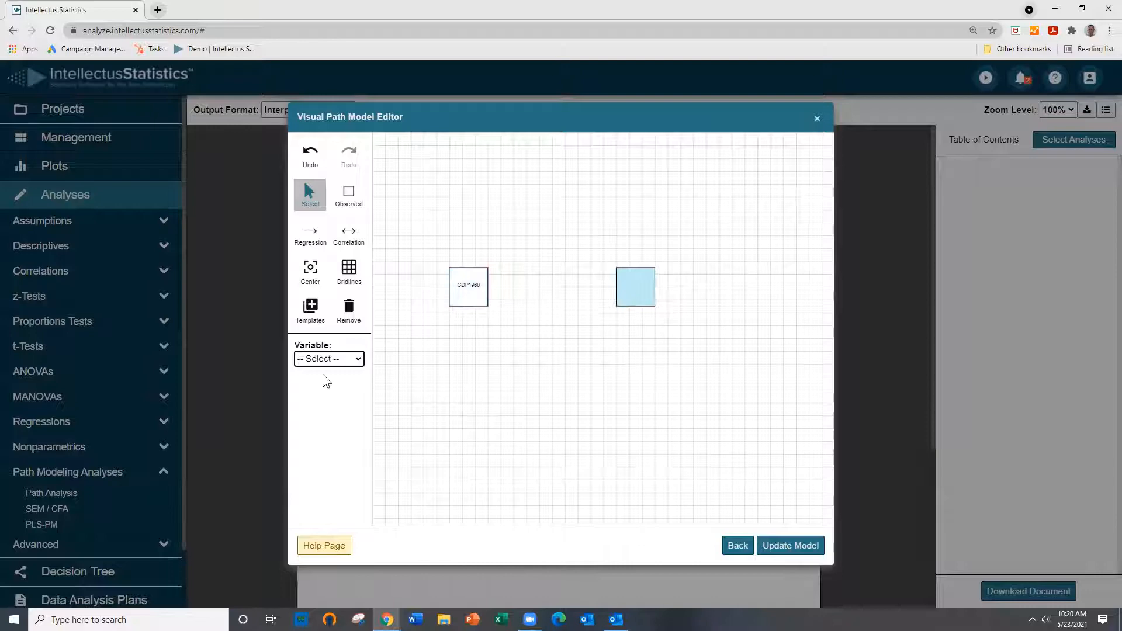
pyautogui.click(328, 359)
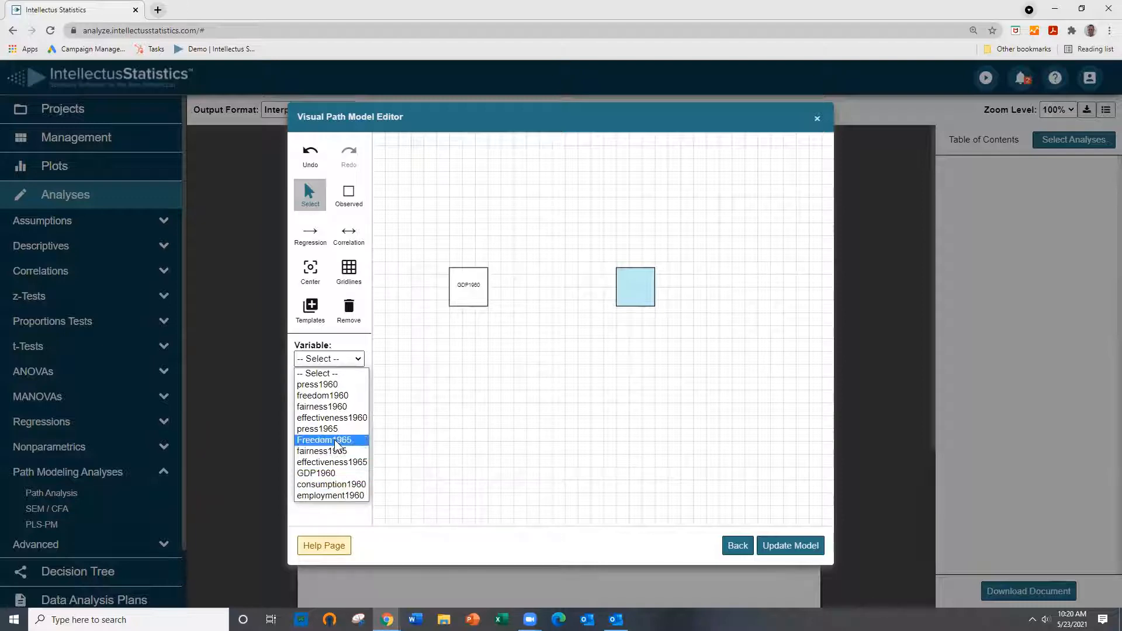
pyautogui.click(327, 439)
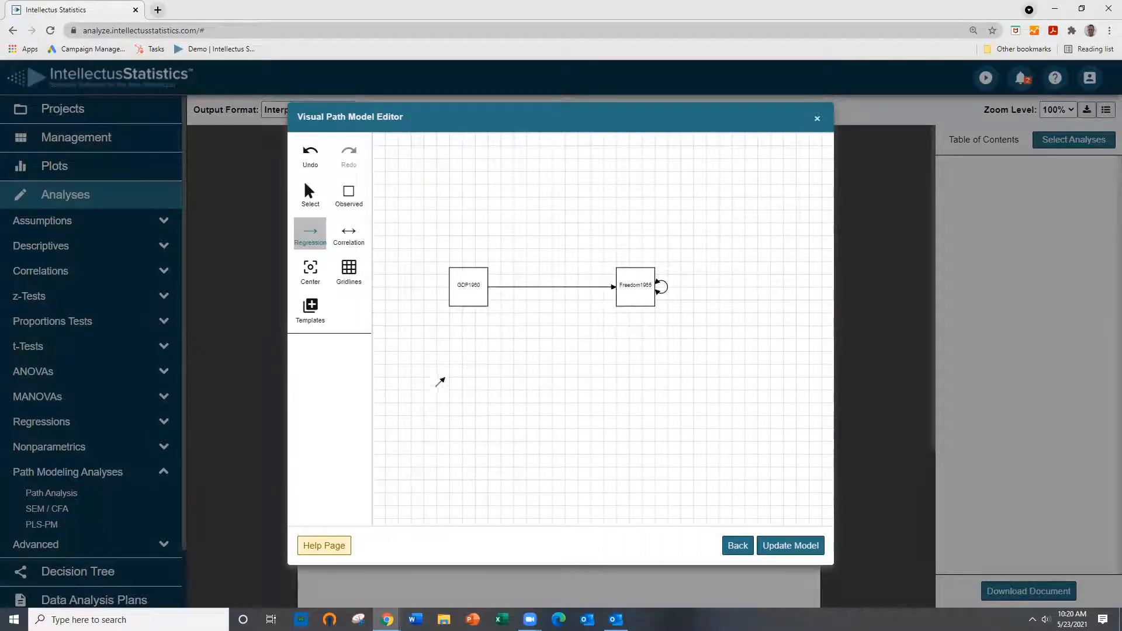
# Update the model with the GDP1960 → Freedom1965 regression path and calculate the report
pyautogui.click(789, 546)
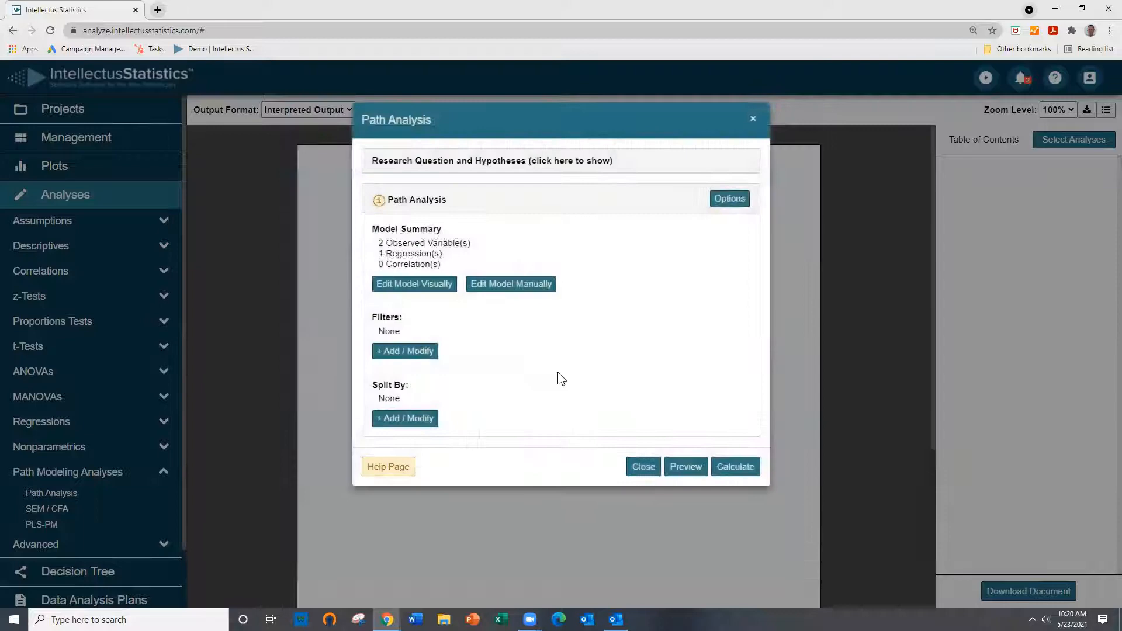
pyautogui.click(734, 466)
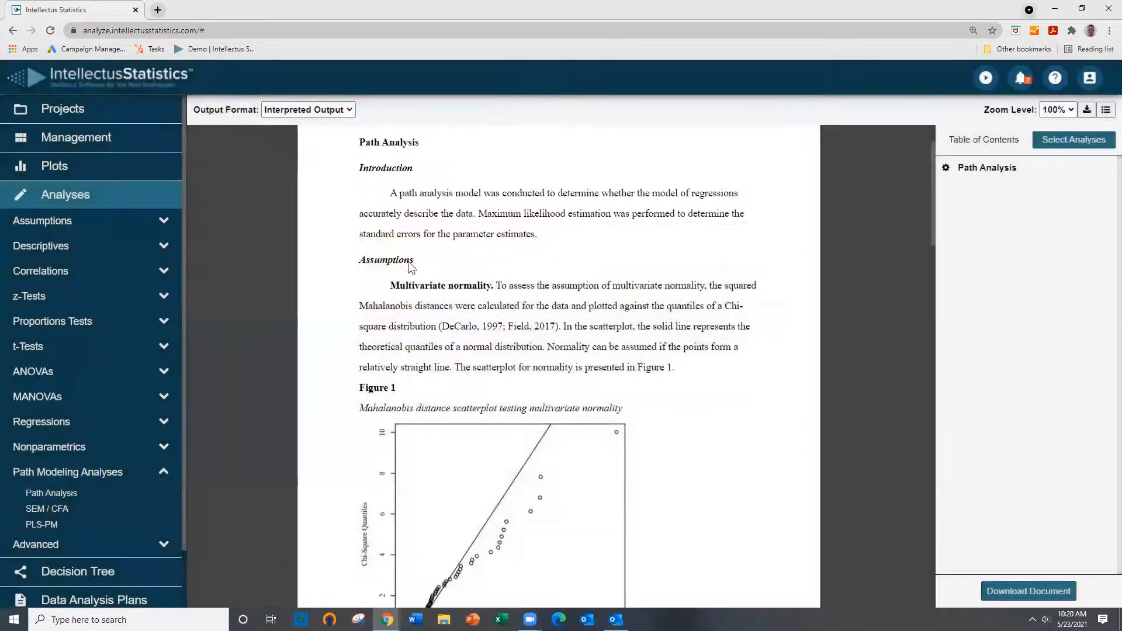
# Move from the Assumptions heading down to the Mahalanobis distance normality scatterplot and outlier check
pyautogui.doubleClick(385, 259)
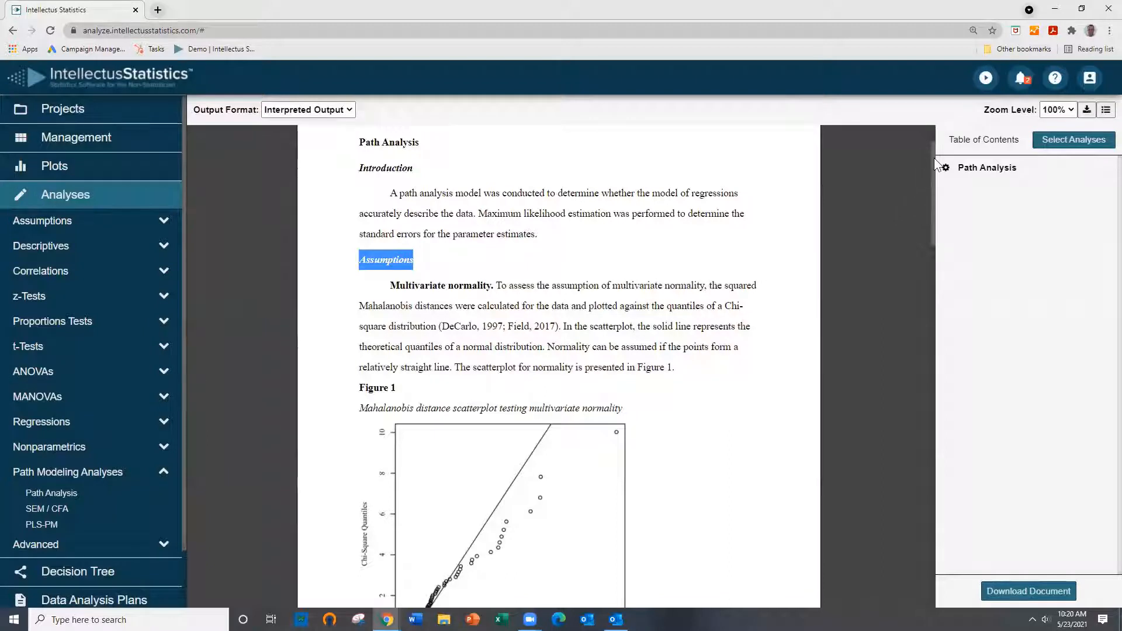
pyautogui.scroll(-3)
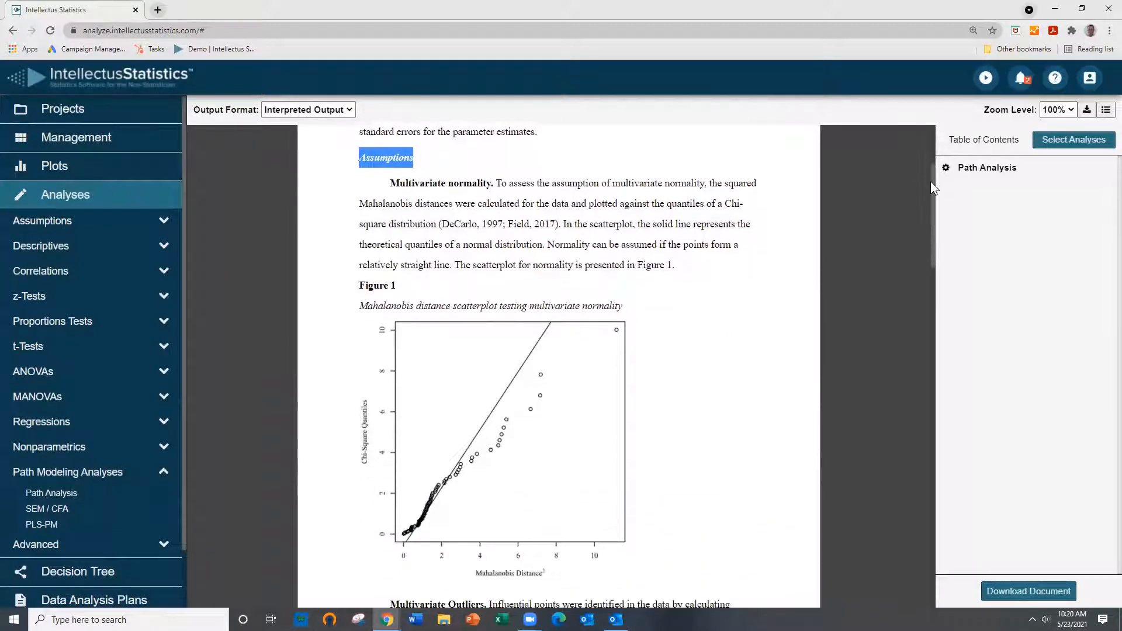
pyautogui.scroll(-3)
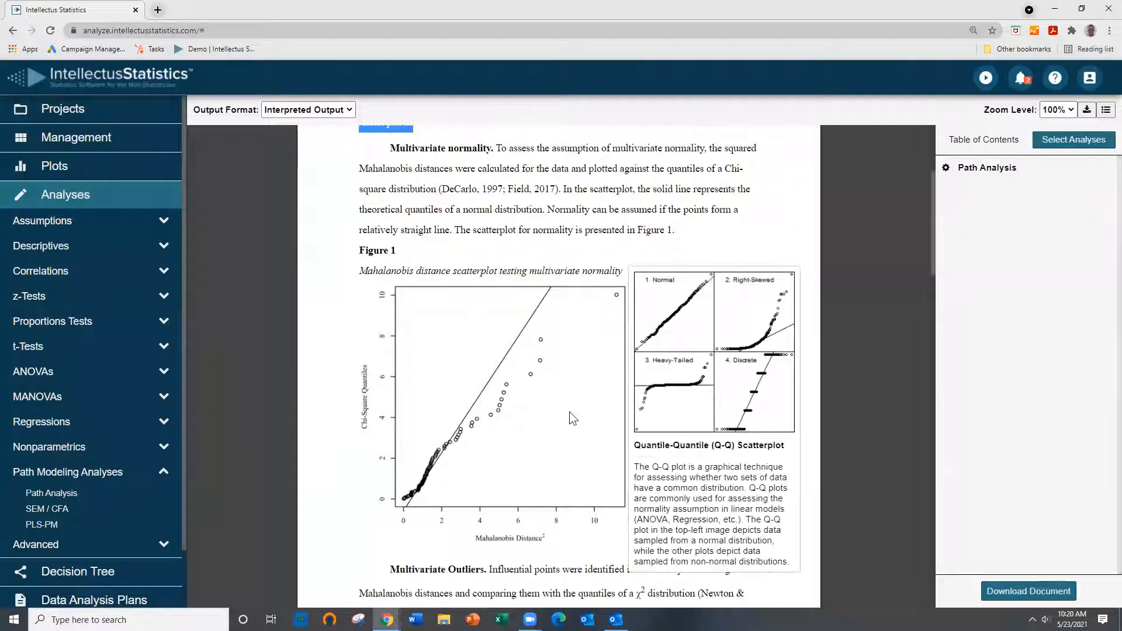
pyautogui.moveTo(875, 270)
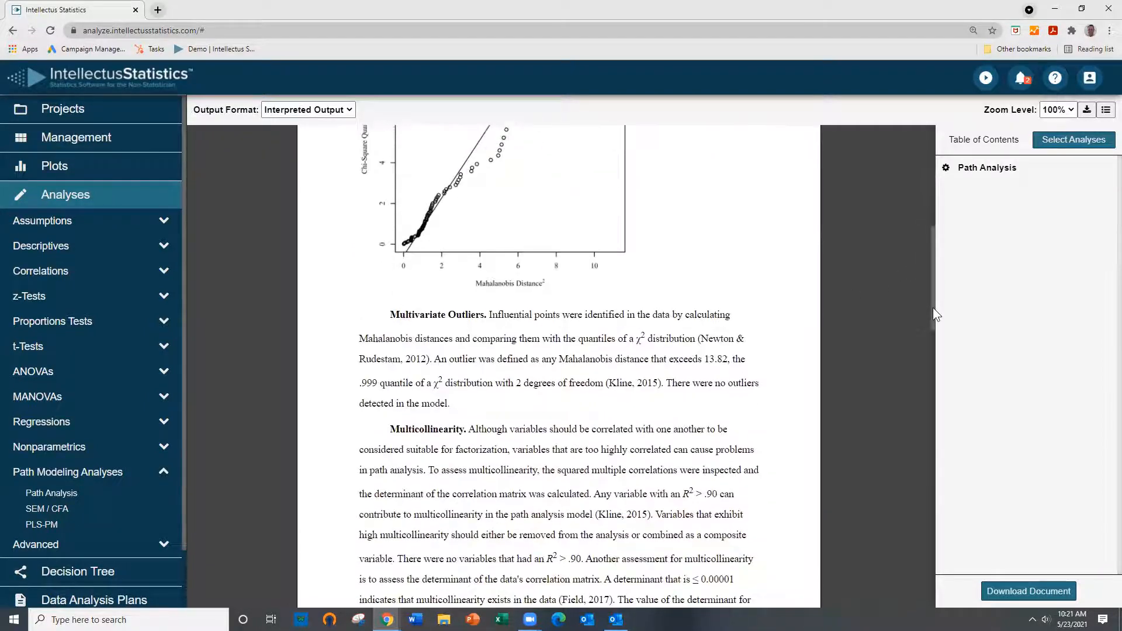
# Scroll past Multicollinearity to the Results section with Table 1 and the Figure 2 node diagram
pyautogui.scroll(-3)
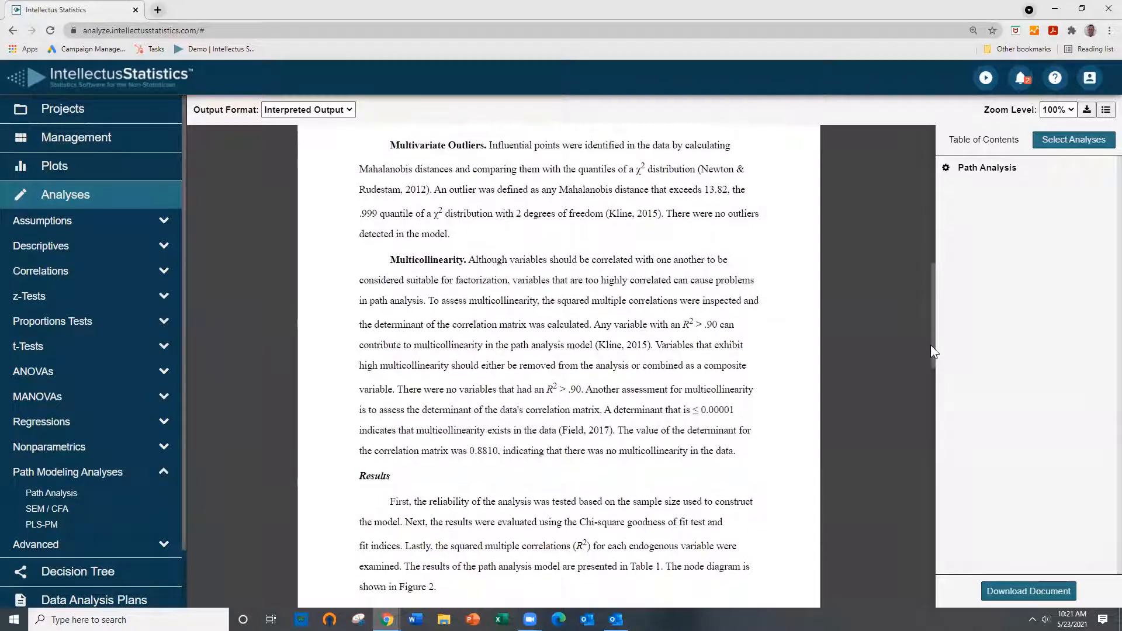
pyautogui.scroll(-3)
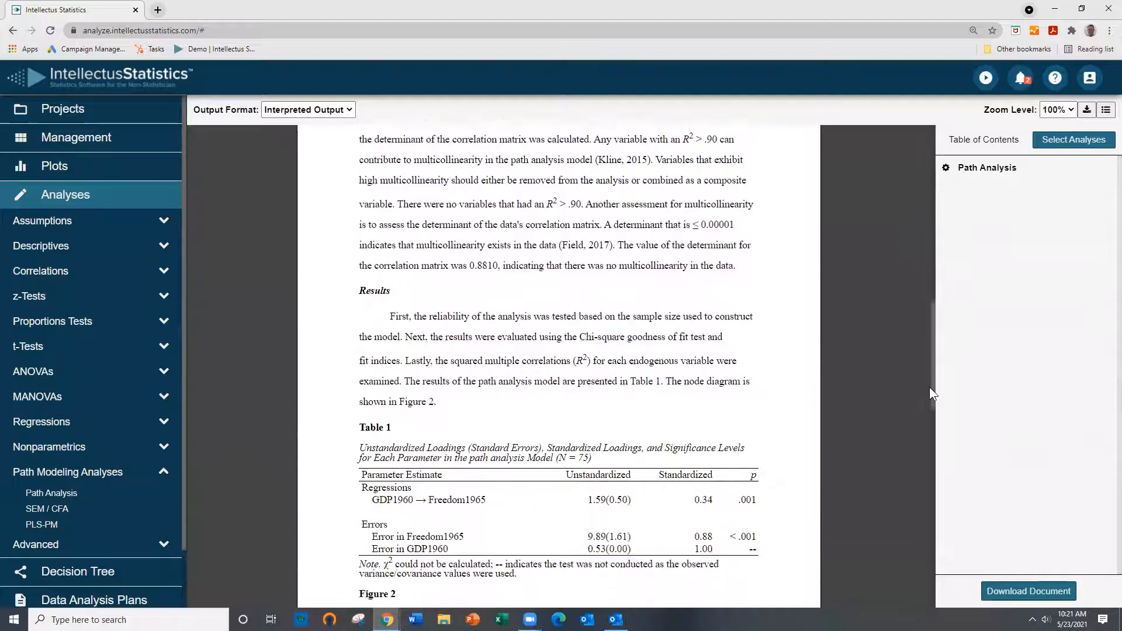
pyautogui.scroll(-3)
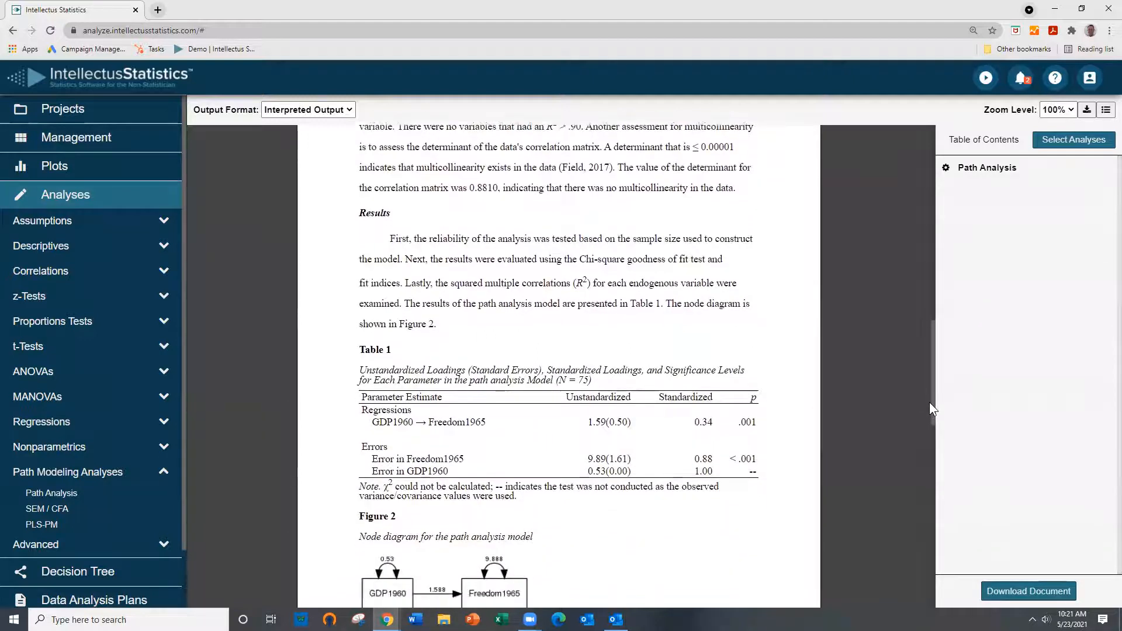
pyautogui.scroll(-3)
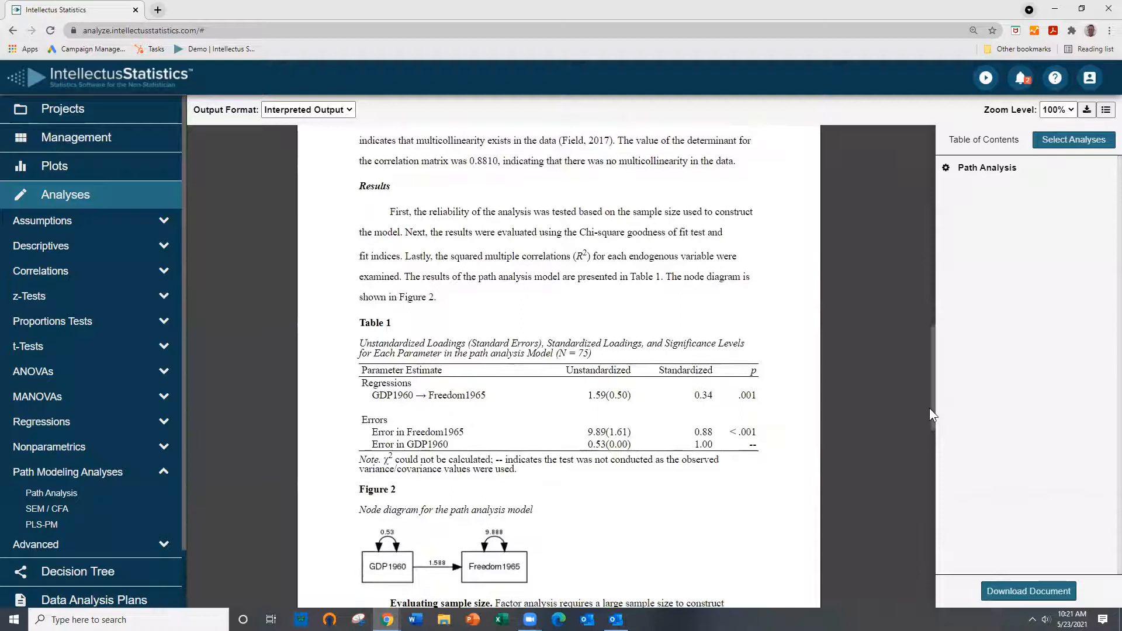
pyautogui.scroll(-3)
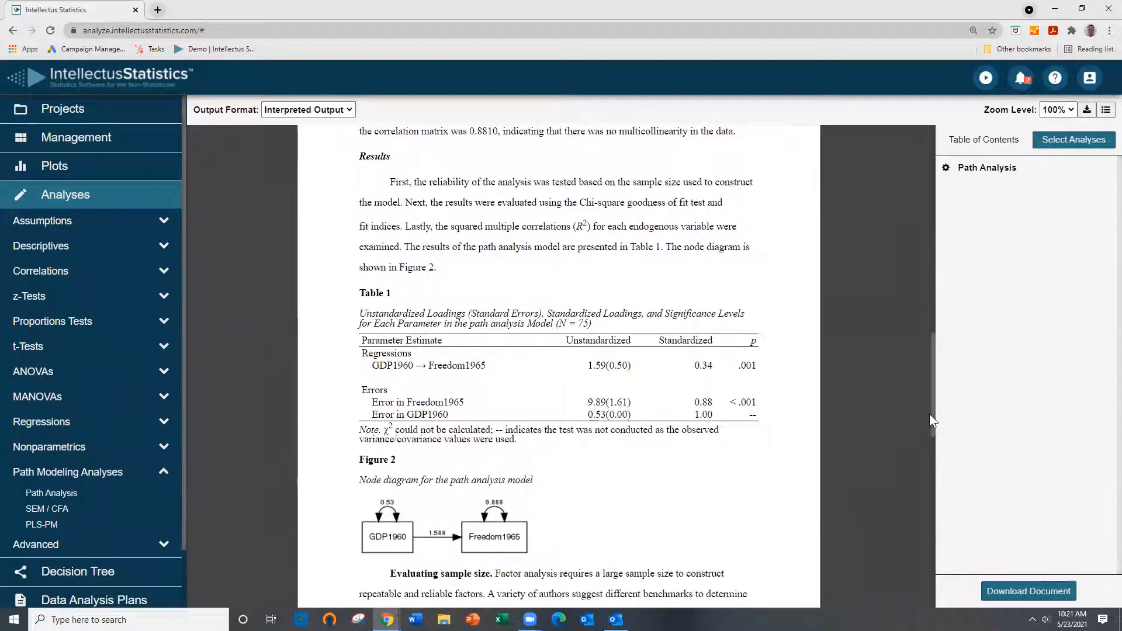
pyautogui.scroll(-3)
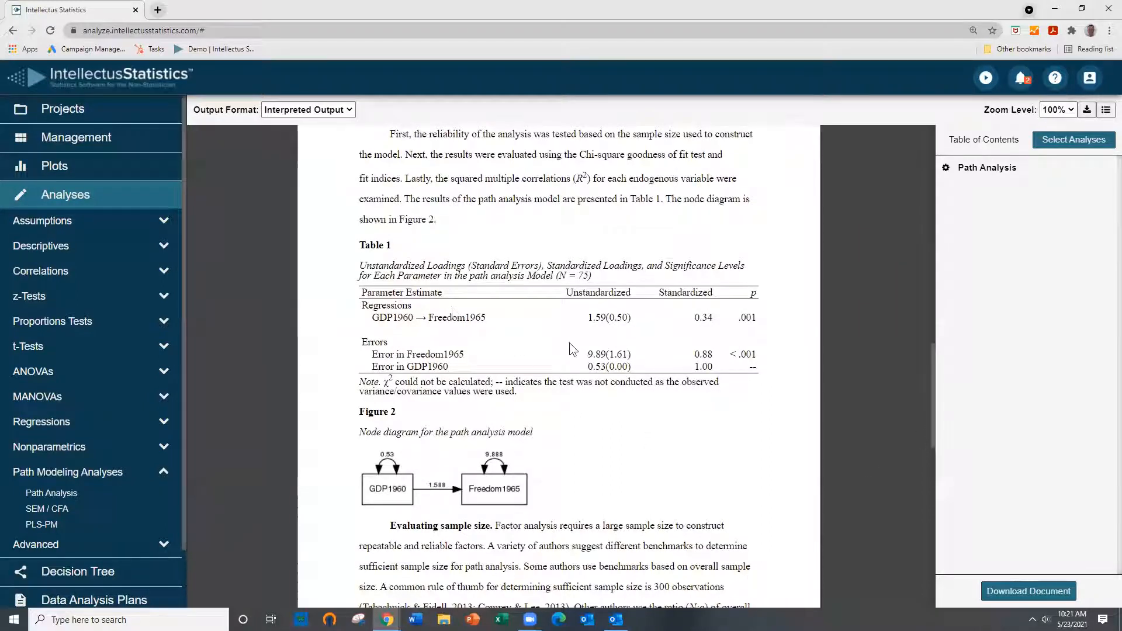
pyautogui.moveTo(881, 432)
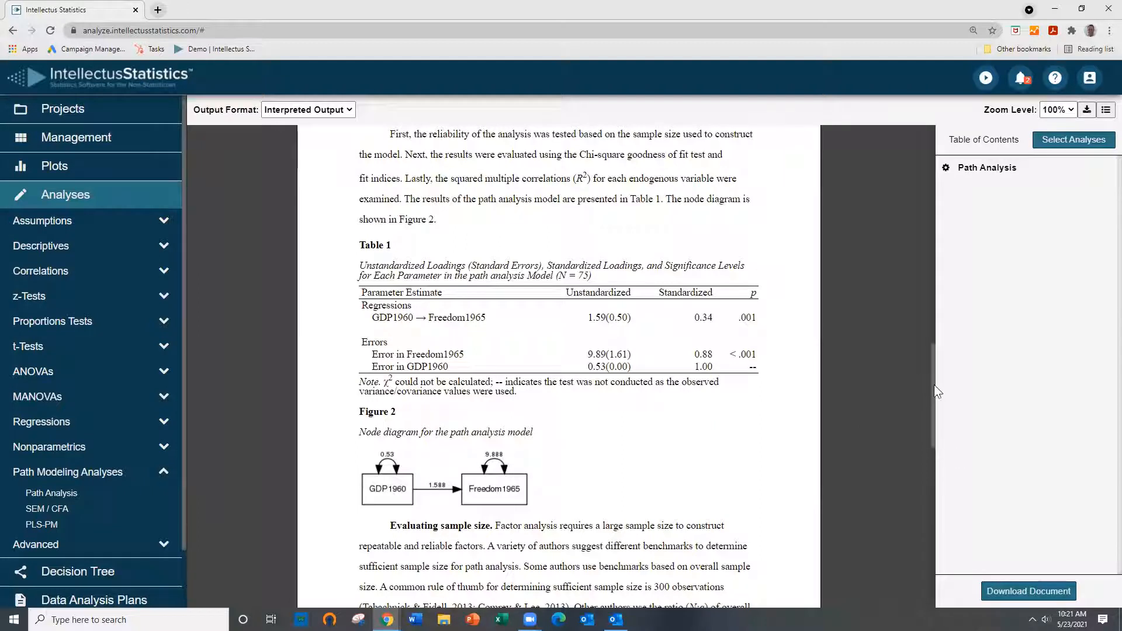
# Scroll through sample size and model fit to Table 2's R² and the regression interpretation
pyautogui.scroll(-3)
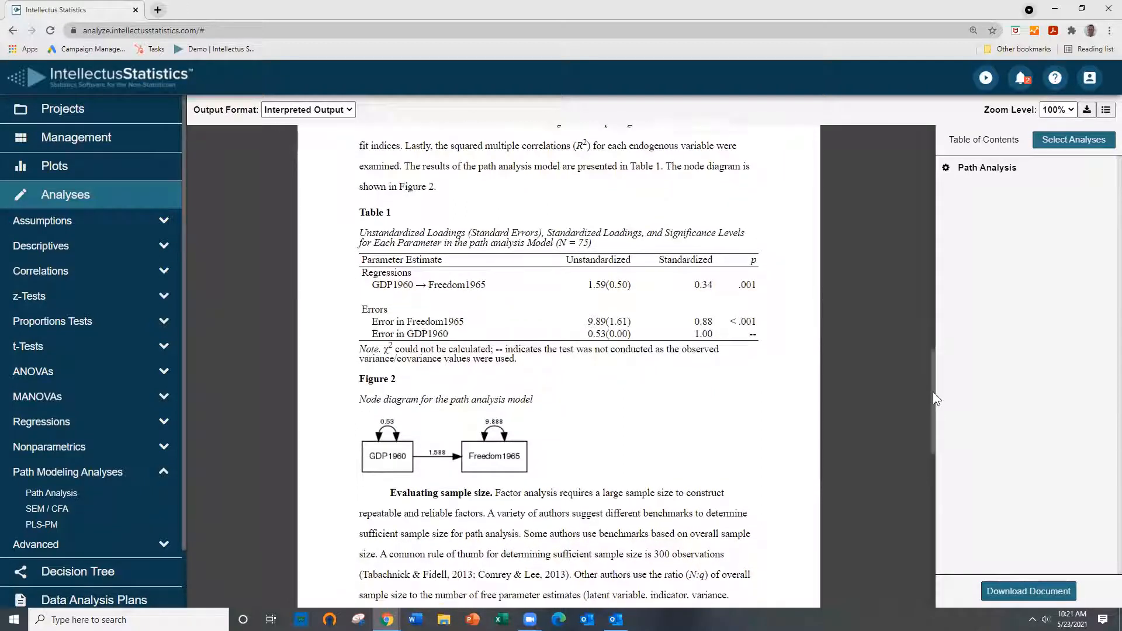
pyautogui.scroll(-3)
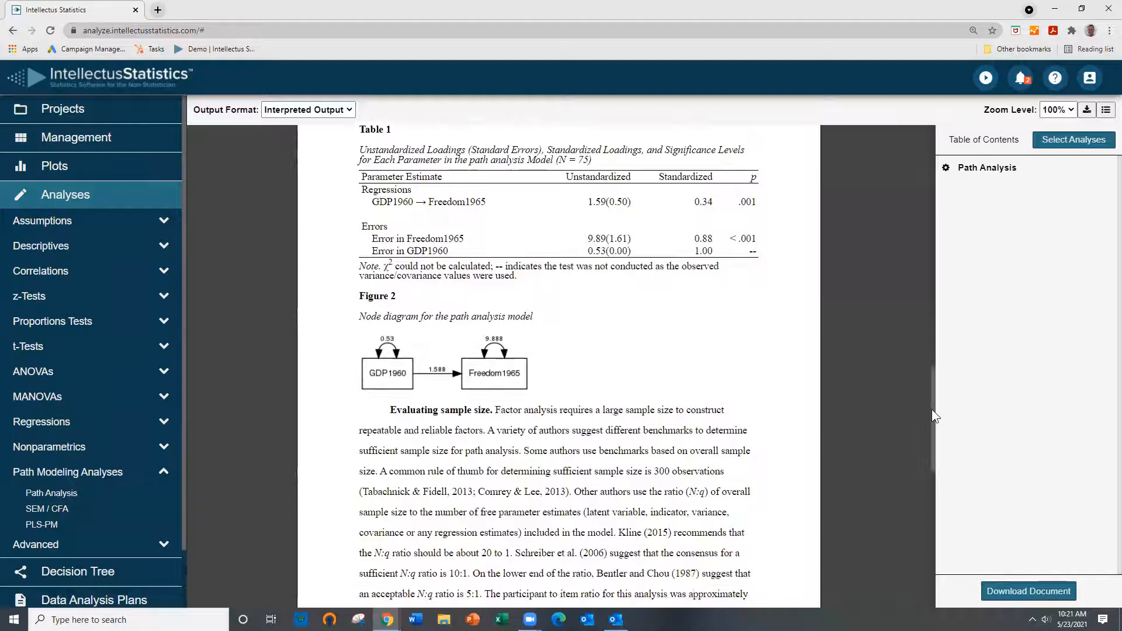
pyautogui.scroll(-3)
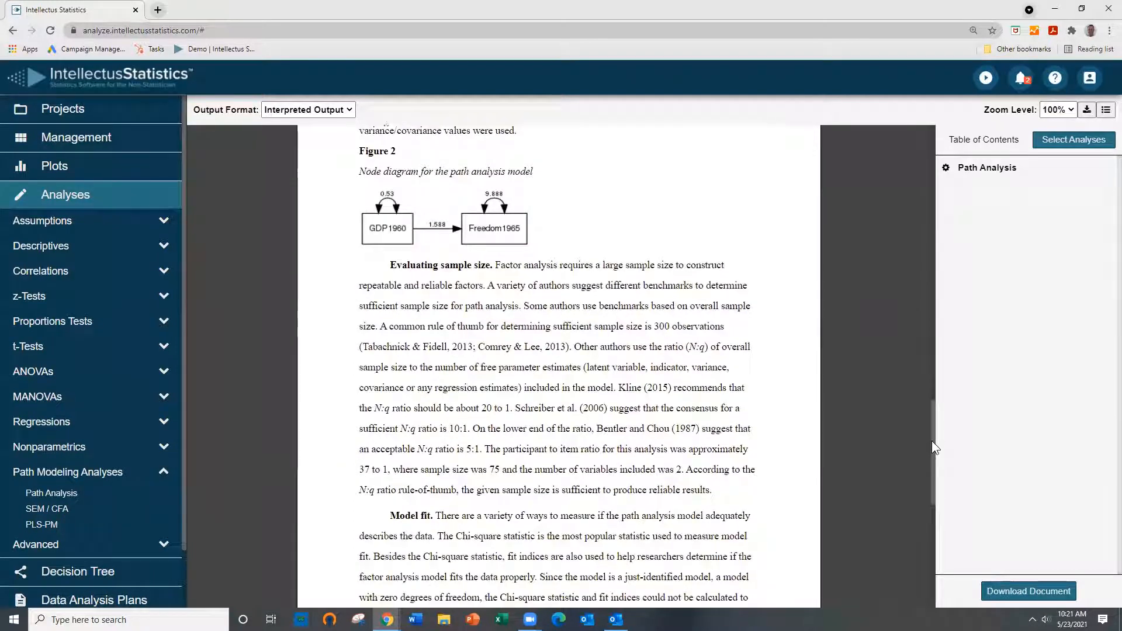
pyautogui.scroll(-3)
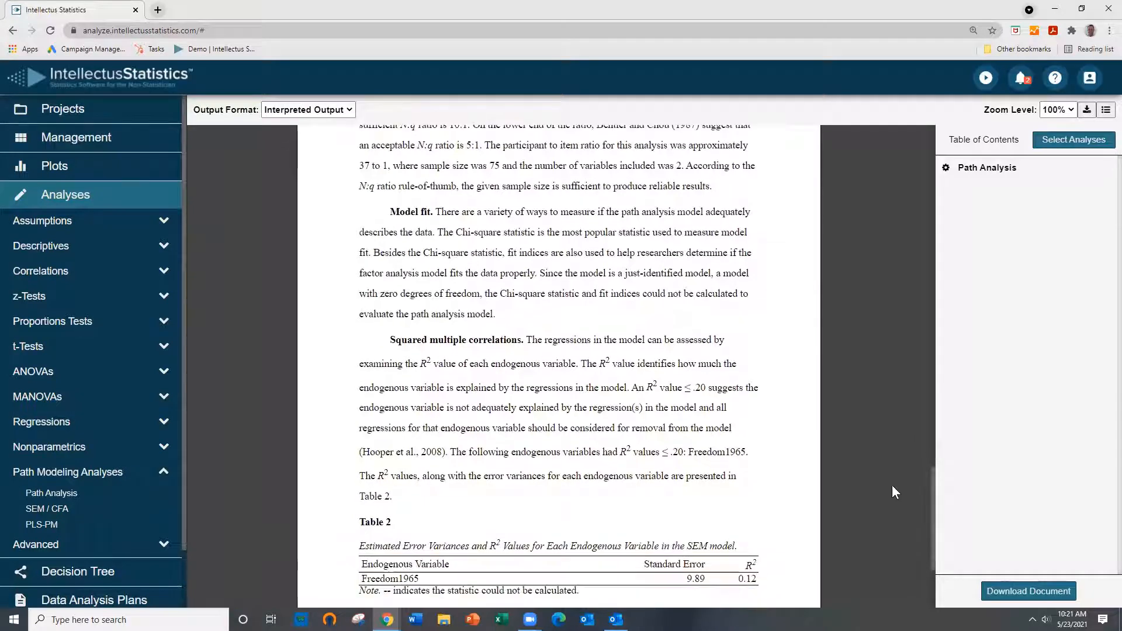
pyautogui.scroll(-3)
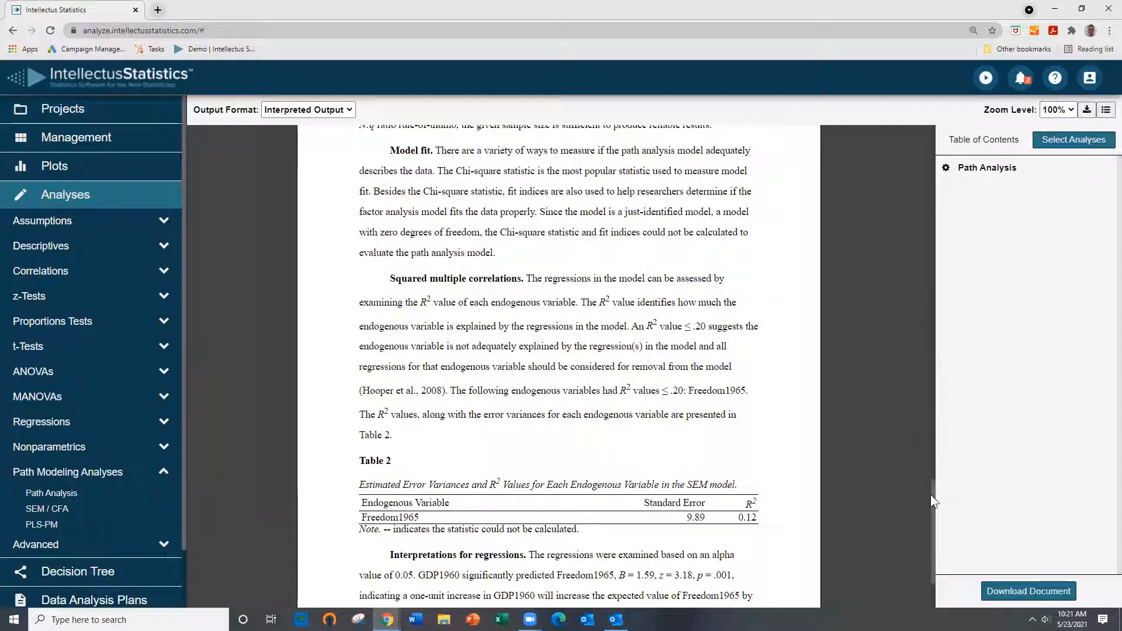
pyautogui.scroll(-3)
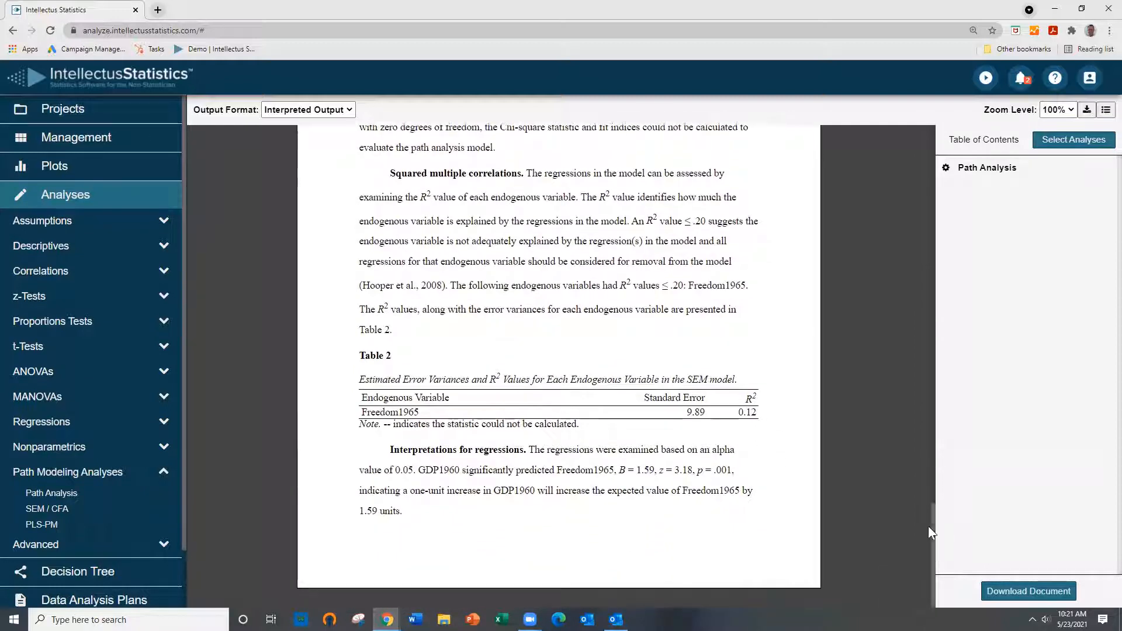